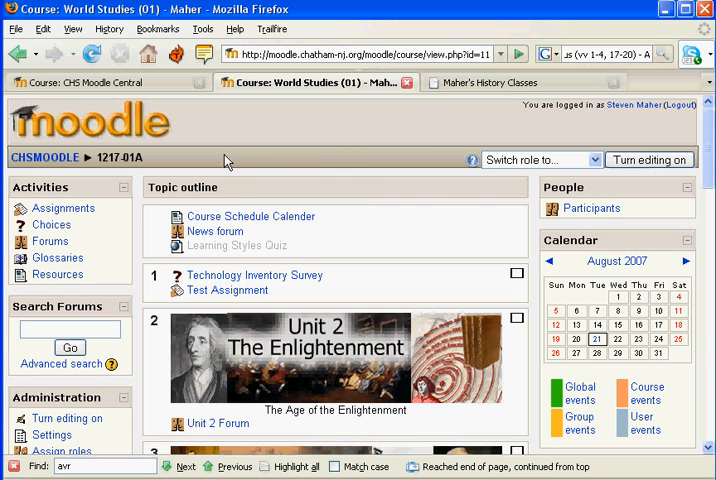
# Go to the Files link in the course Administration block to reach its file storage
pyautogui.scroll(-3)
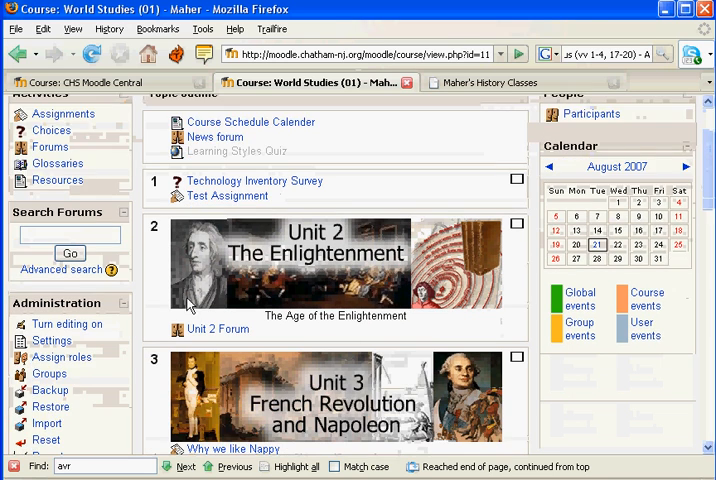
pyautogui.scroll(-3)
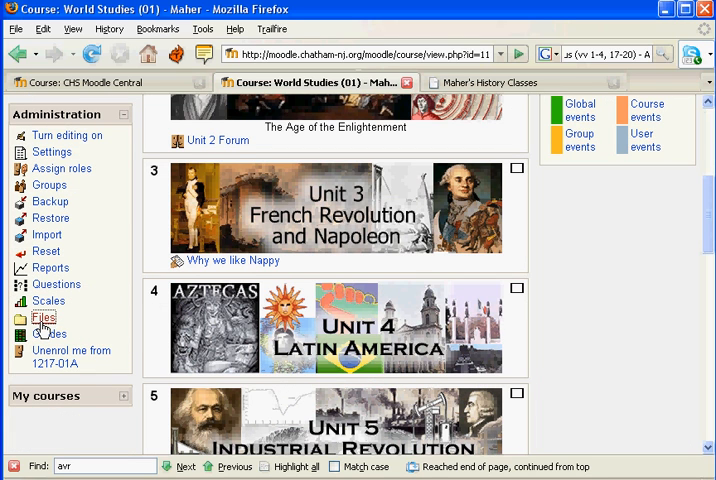
pyautogui.click(44, 318)
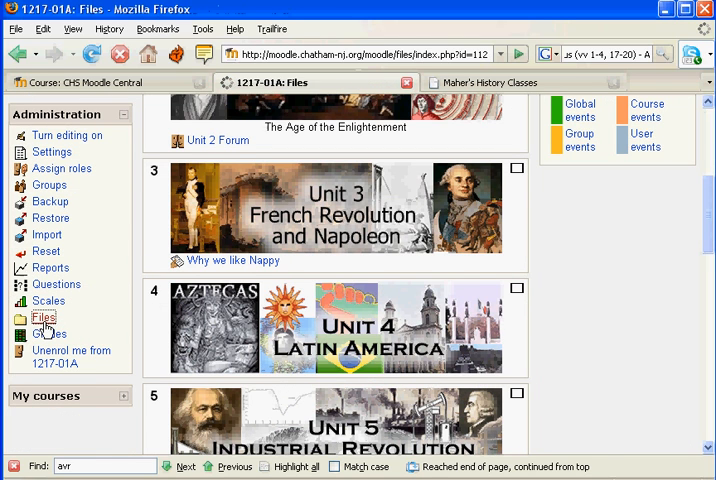
# Select the empty Unit_1 folder's checkbox and bring the bulk-action dropdown into view
pyautogui.click(42, 316)
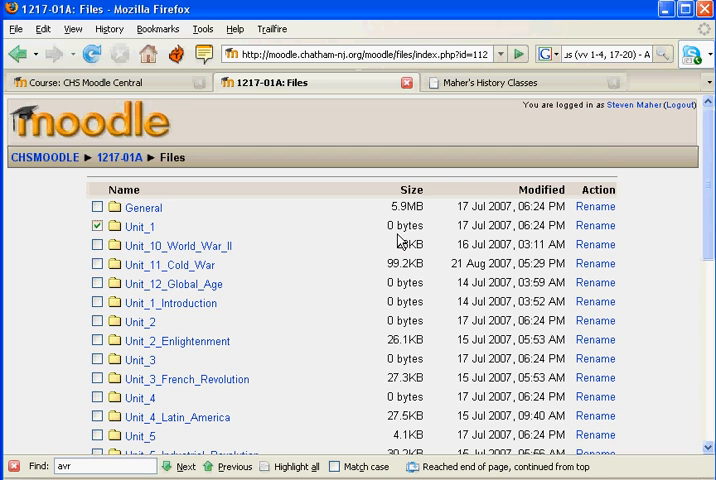
pyautogui.scroll(-3)
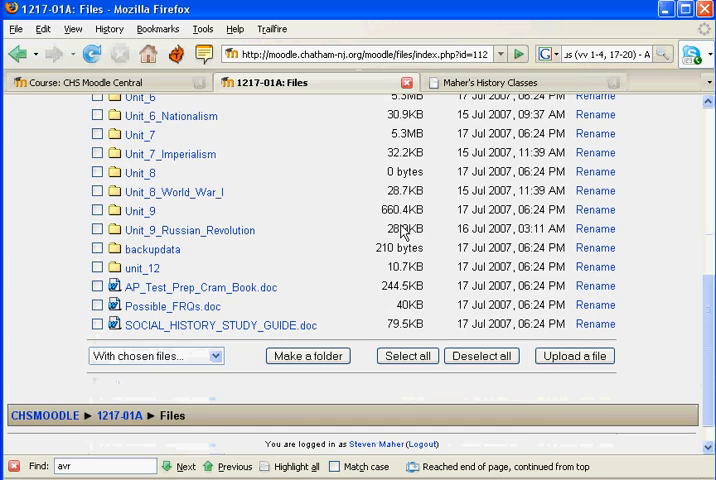
pyautogui.moveTo(610, 384)
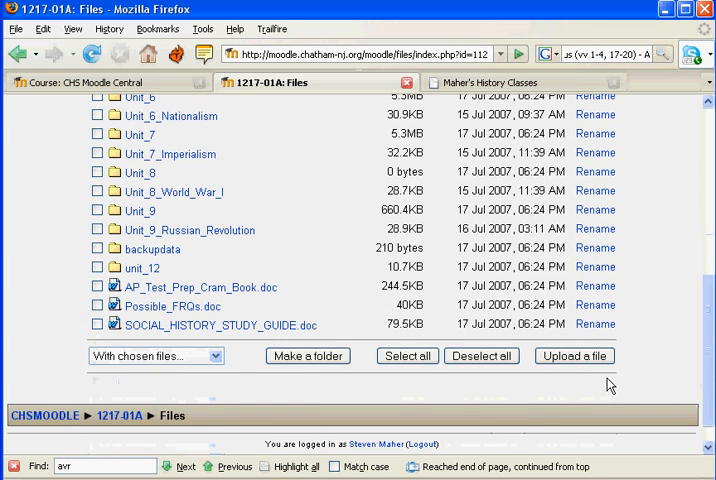
pyautogui.moveTo(104, 370)
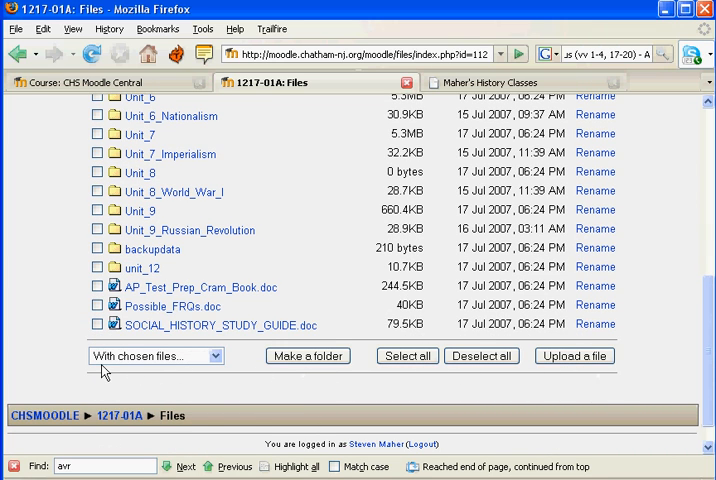
pyautogui.moveTo(88, 186)
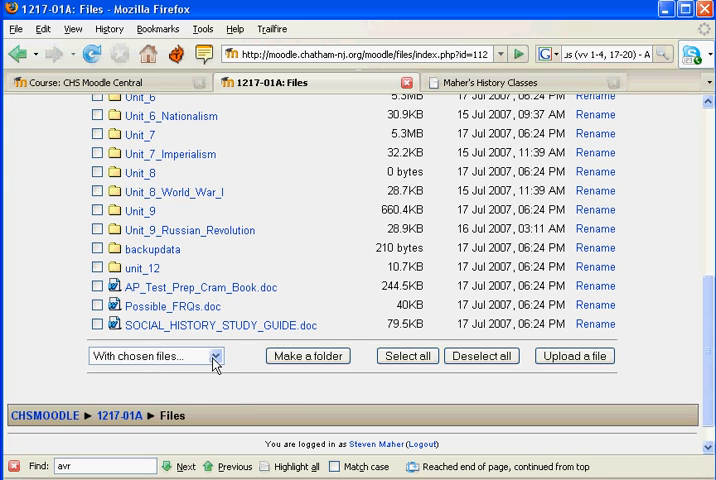
# Choose 'Delete completely' from the 'With chosen files...' actions for Unit_1
pyautogui.click(156, 356)
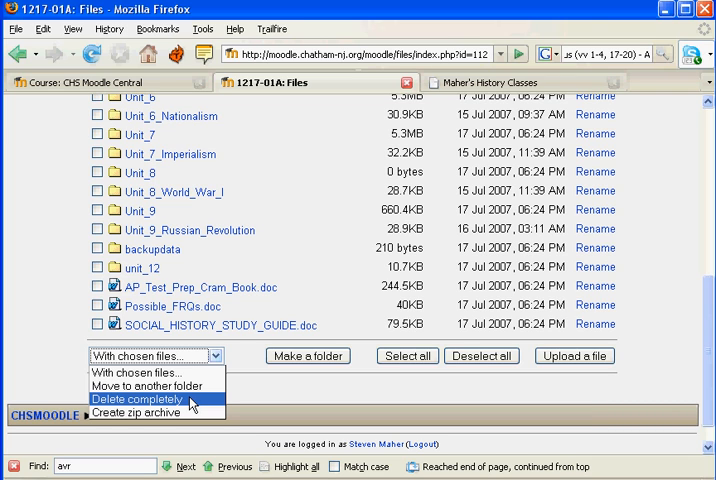
pyautogui.click(148, 400)
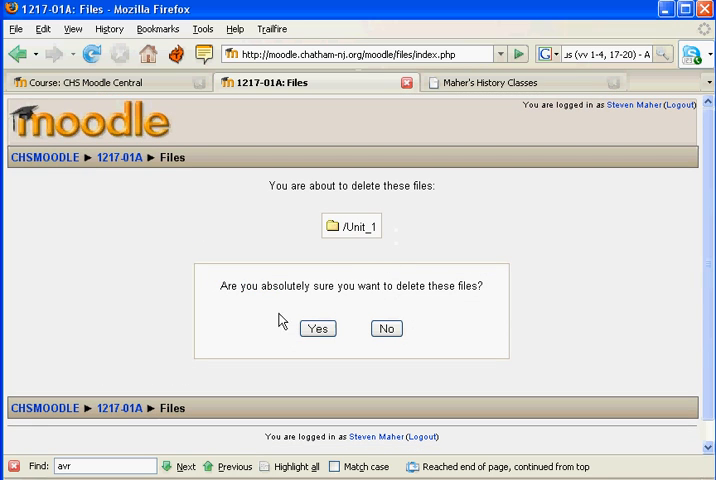
pyautogui.moveTo(324, 344)
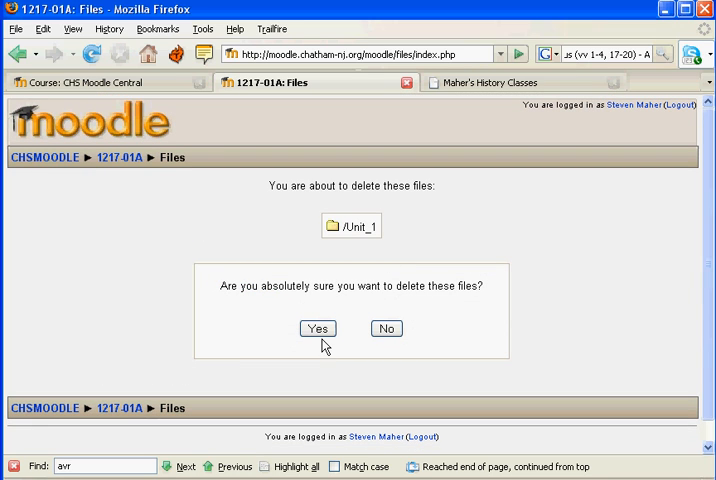
# Answer Yes on the 'Are you absolutely sure' page to remove Unit_1
pyautogui.click(316, 328)
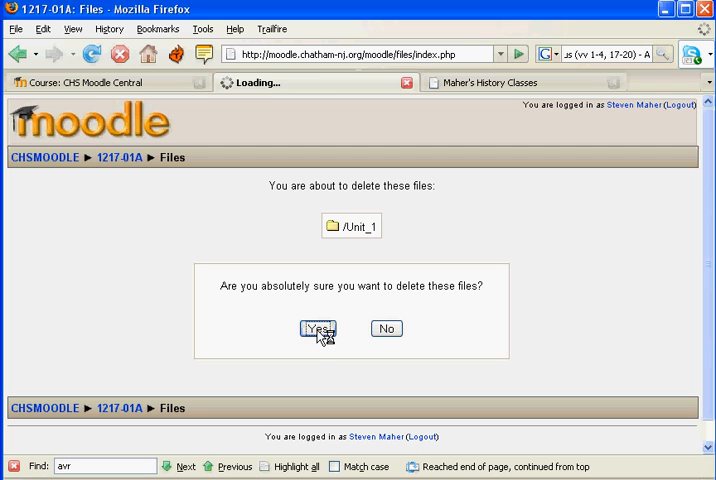
pyautogui.click(318, 328)
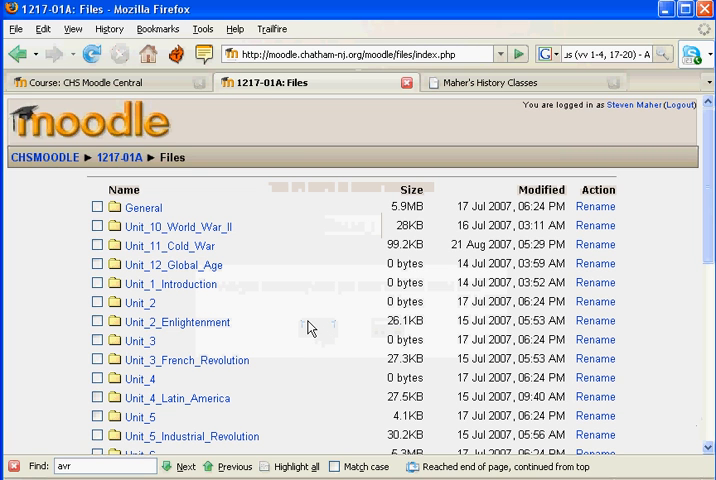